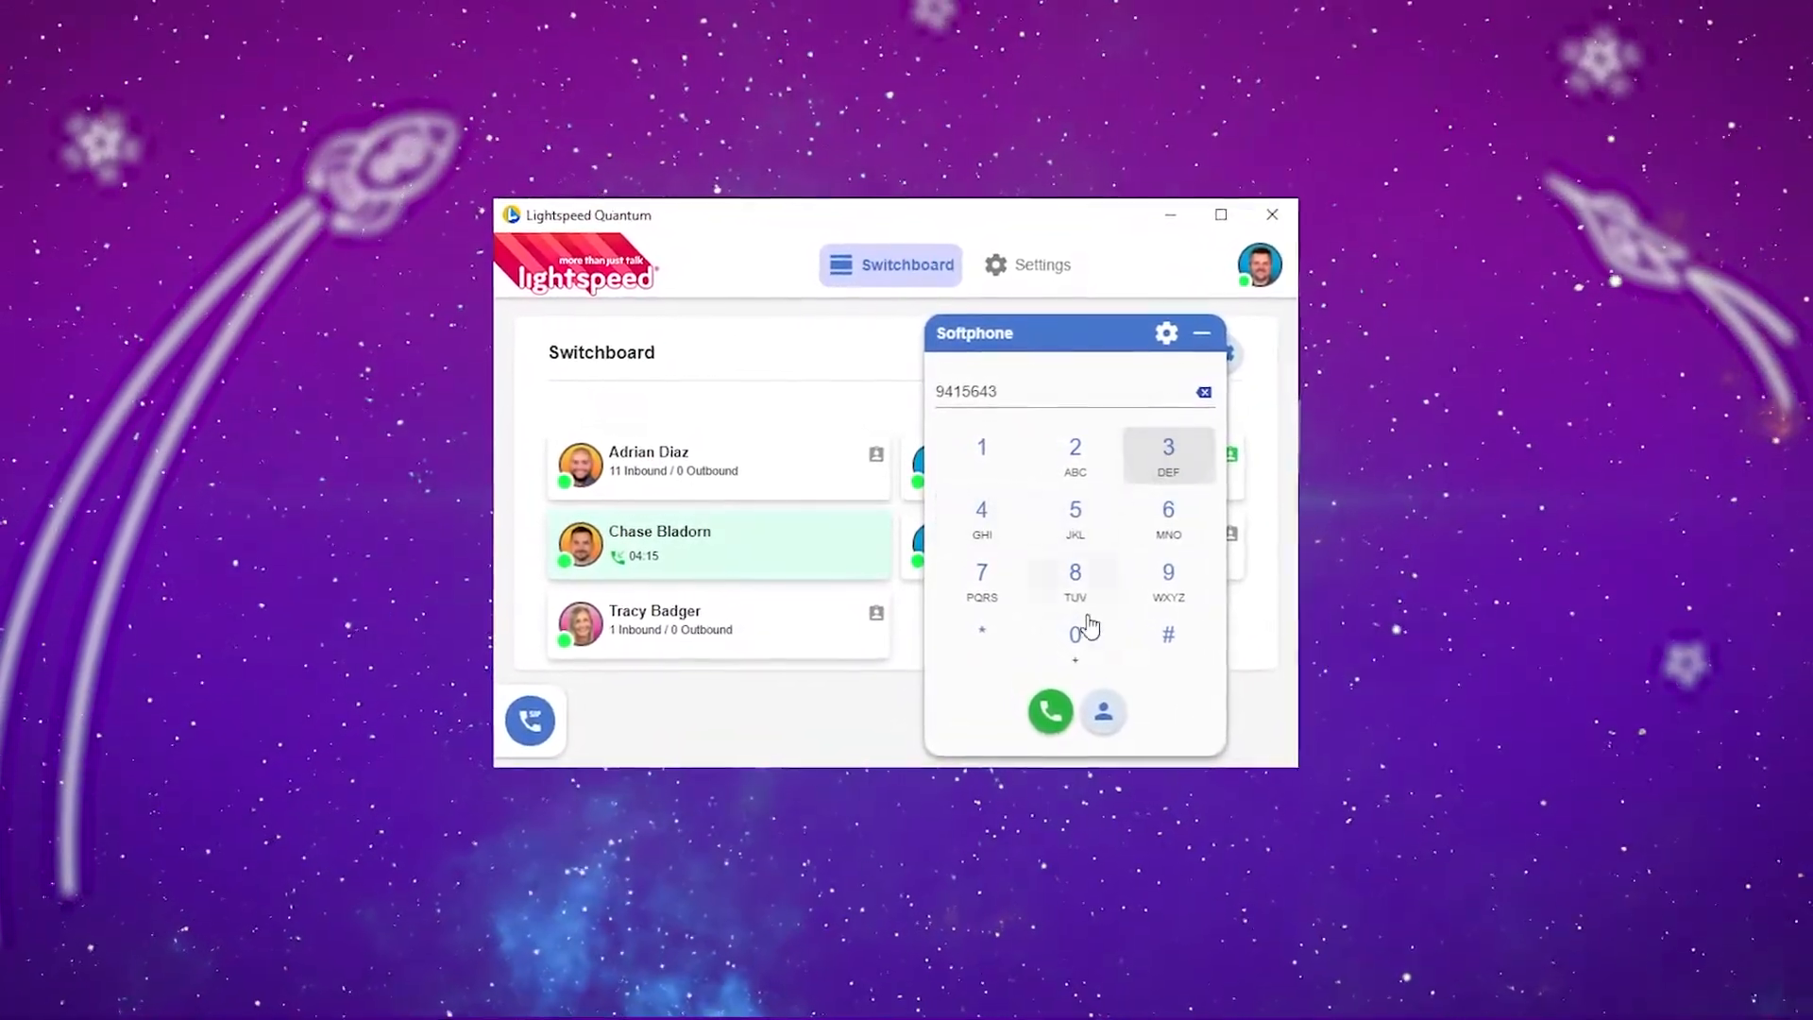
Enter a digit on the softphone dial pad, then switch from the Switchboard to Orbit Settings.
{"action": "left_click", "coordinate": [1075, 633]}
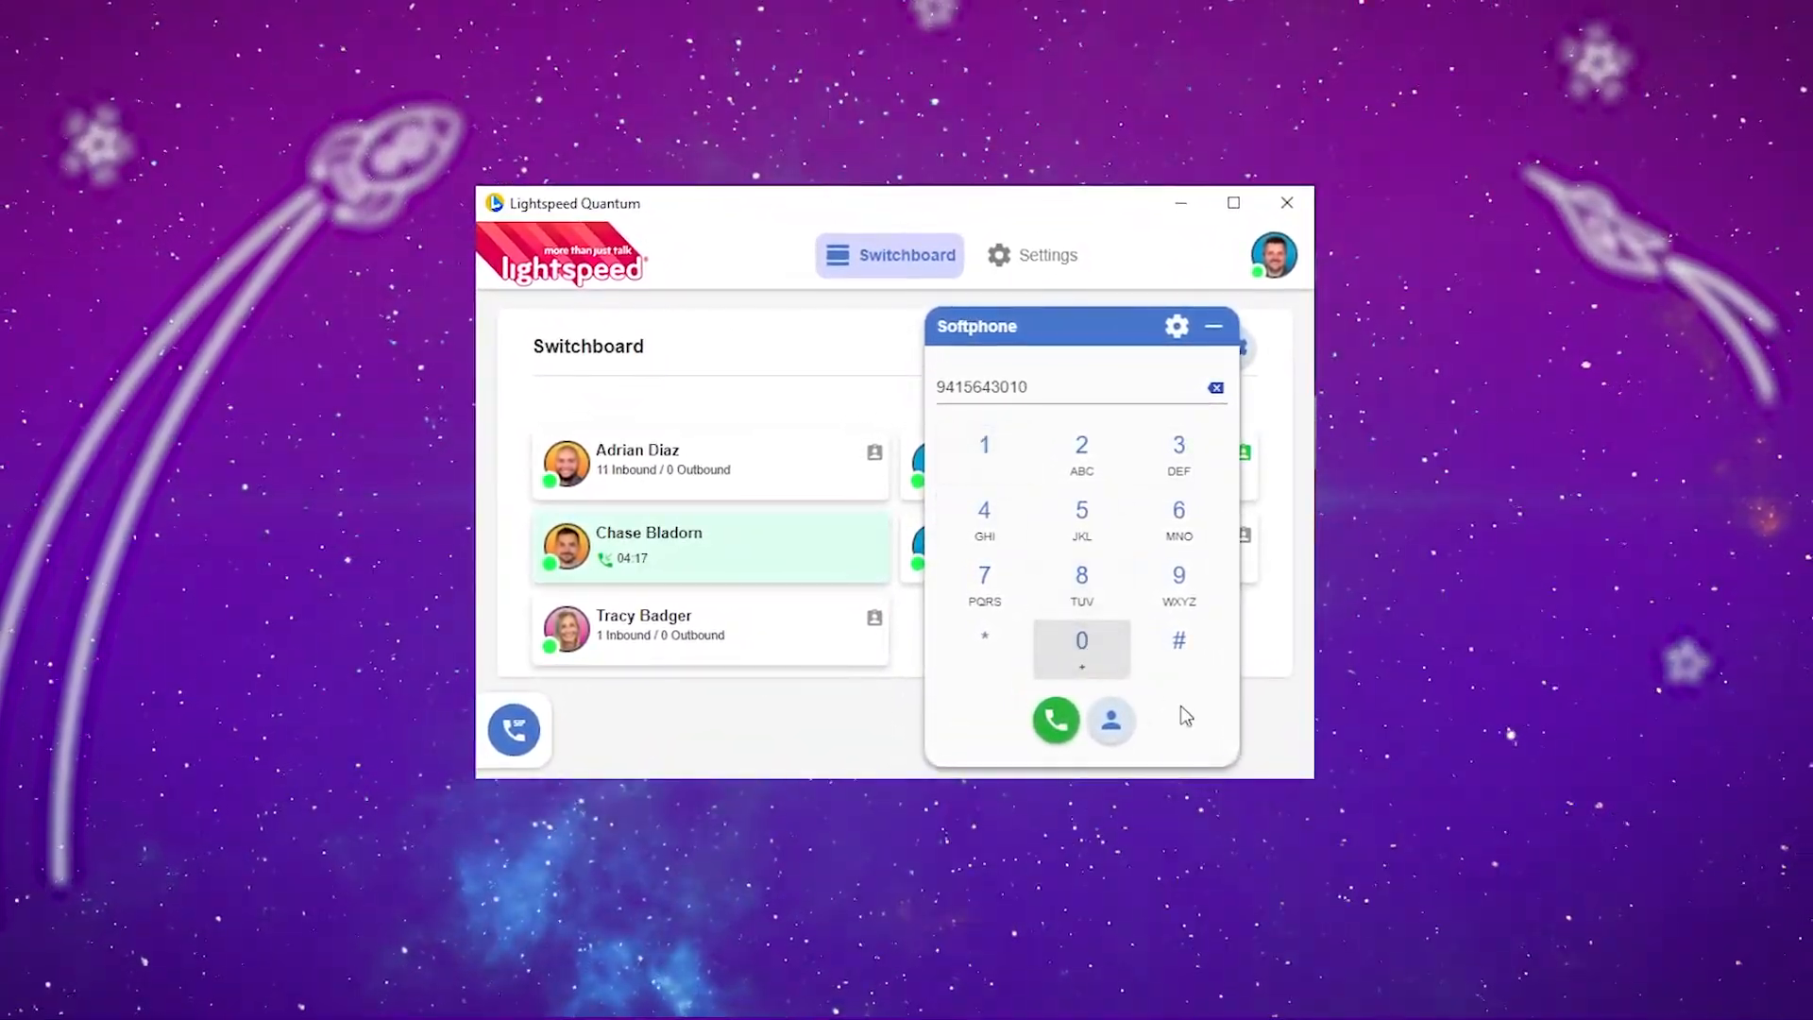
{"action": "left_click", "coordinate": [1215, 387]}
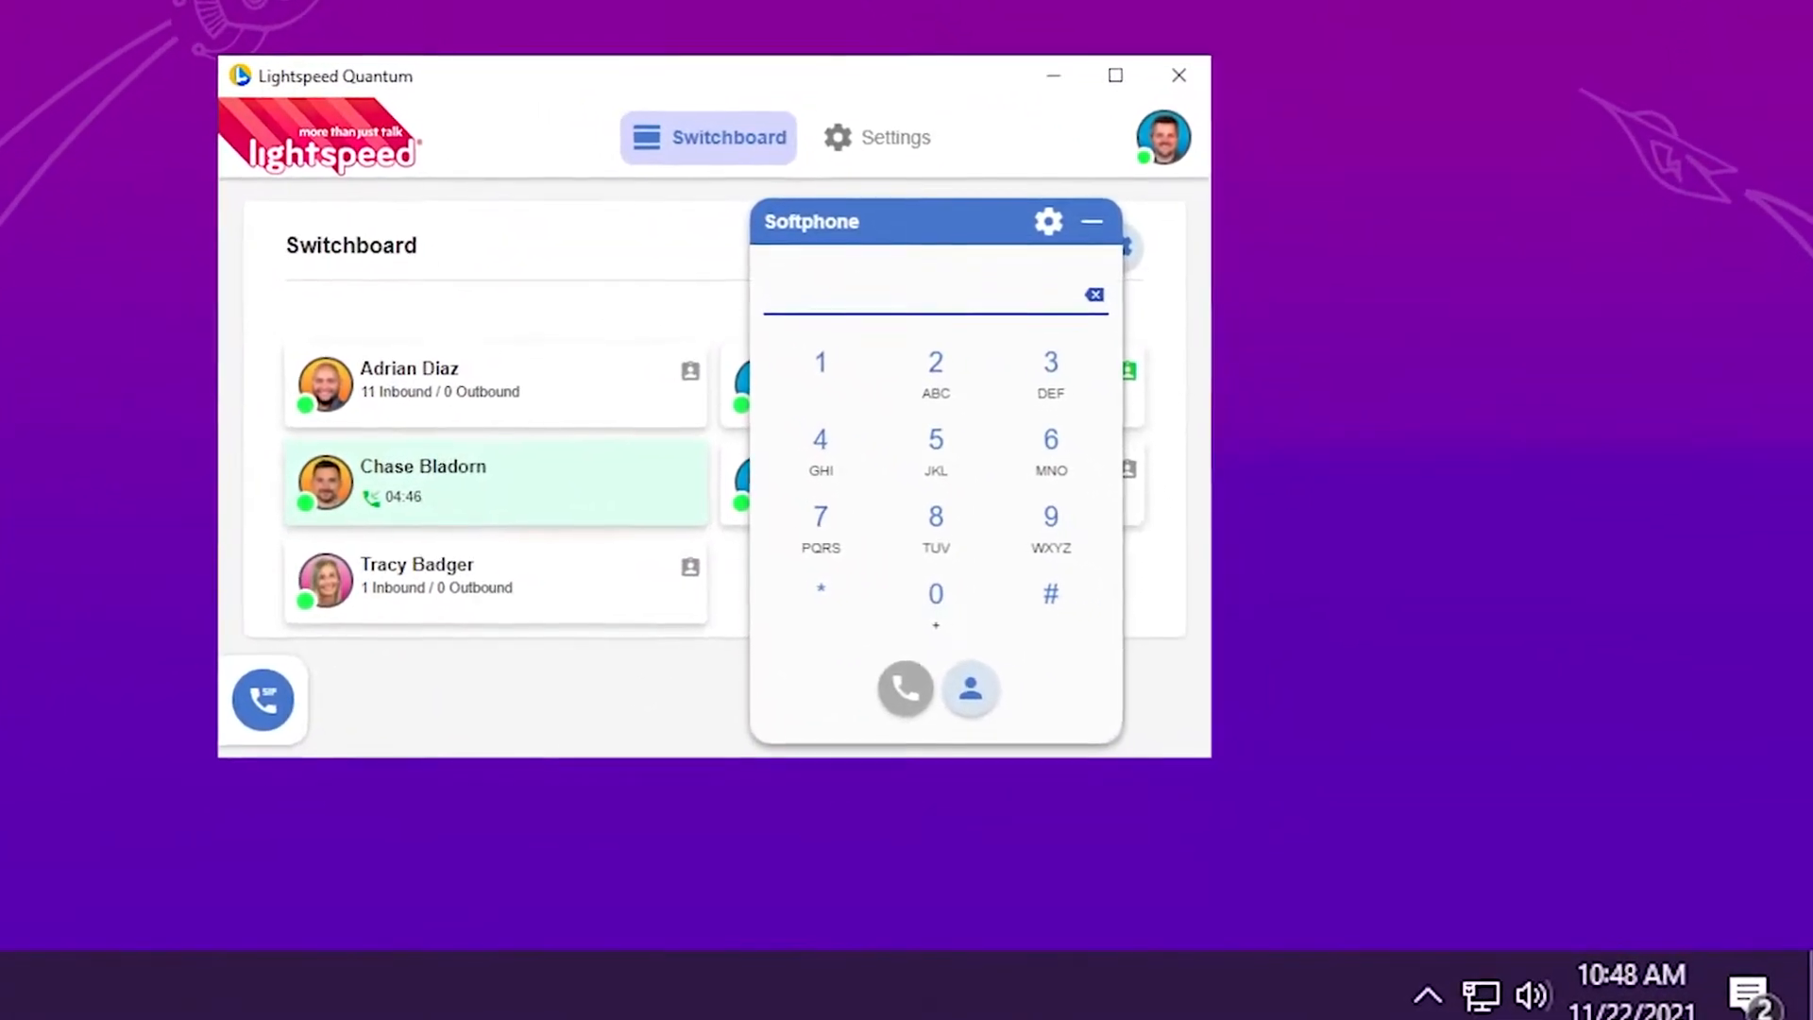
{"action": "right_click", "coordinate": [1469, 815]}
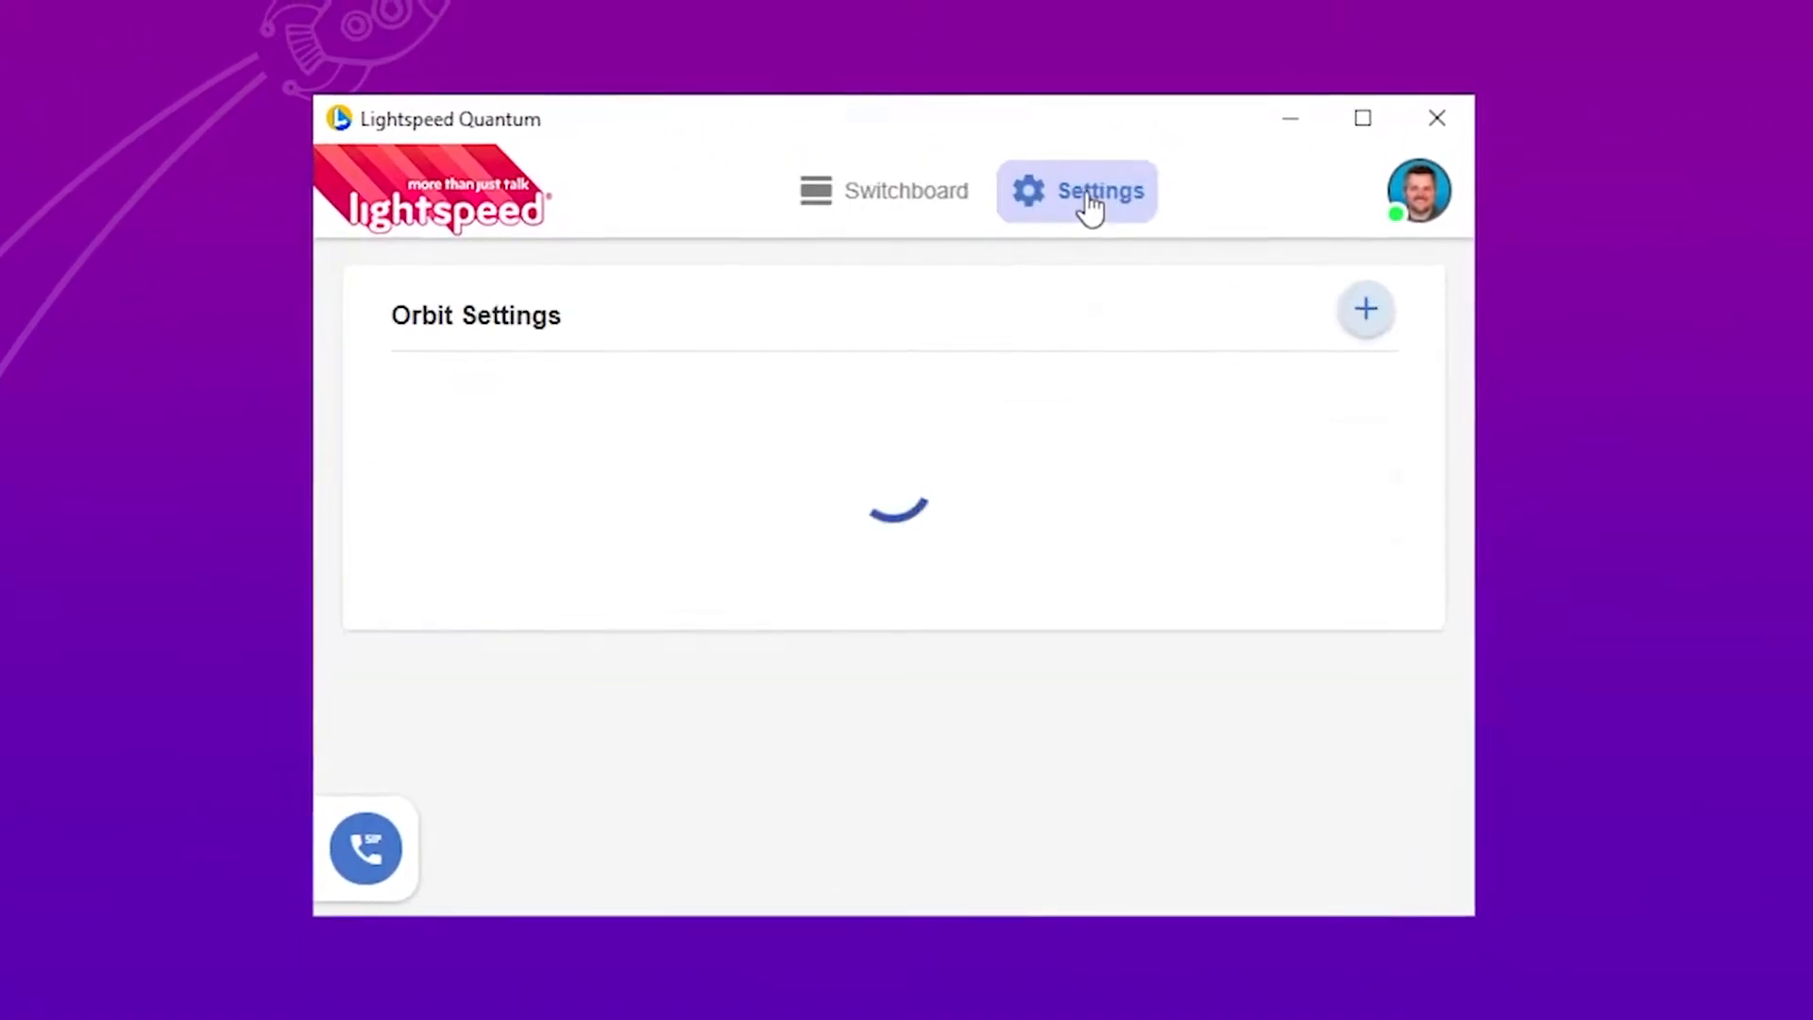
{"action": "left_click", "coordinate": [882, 191]}
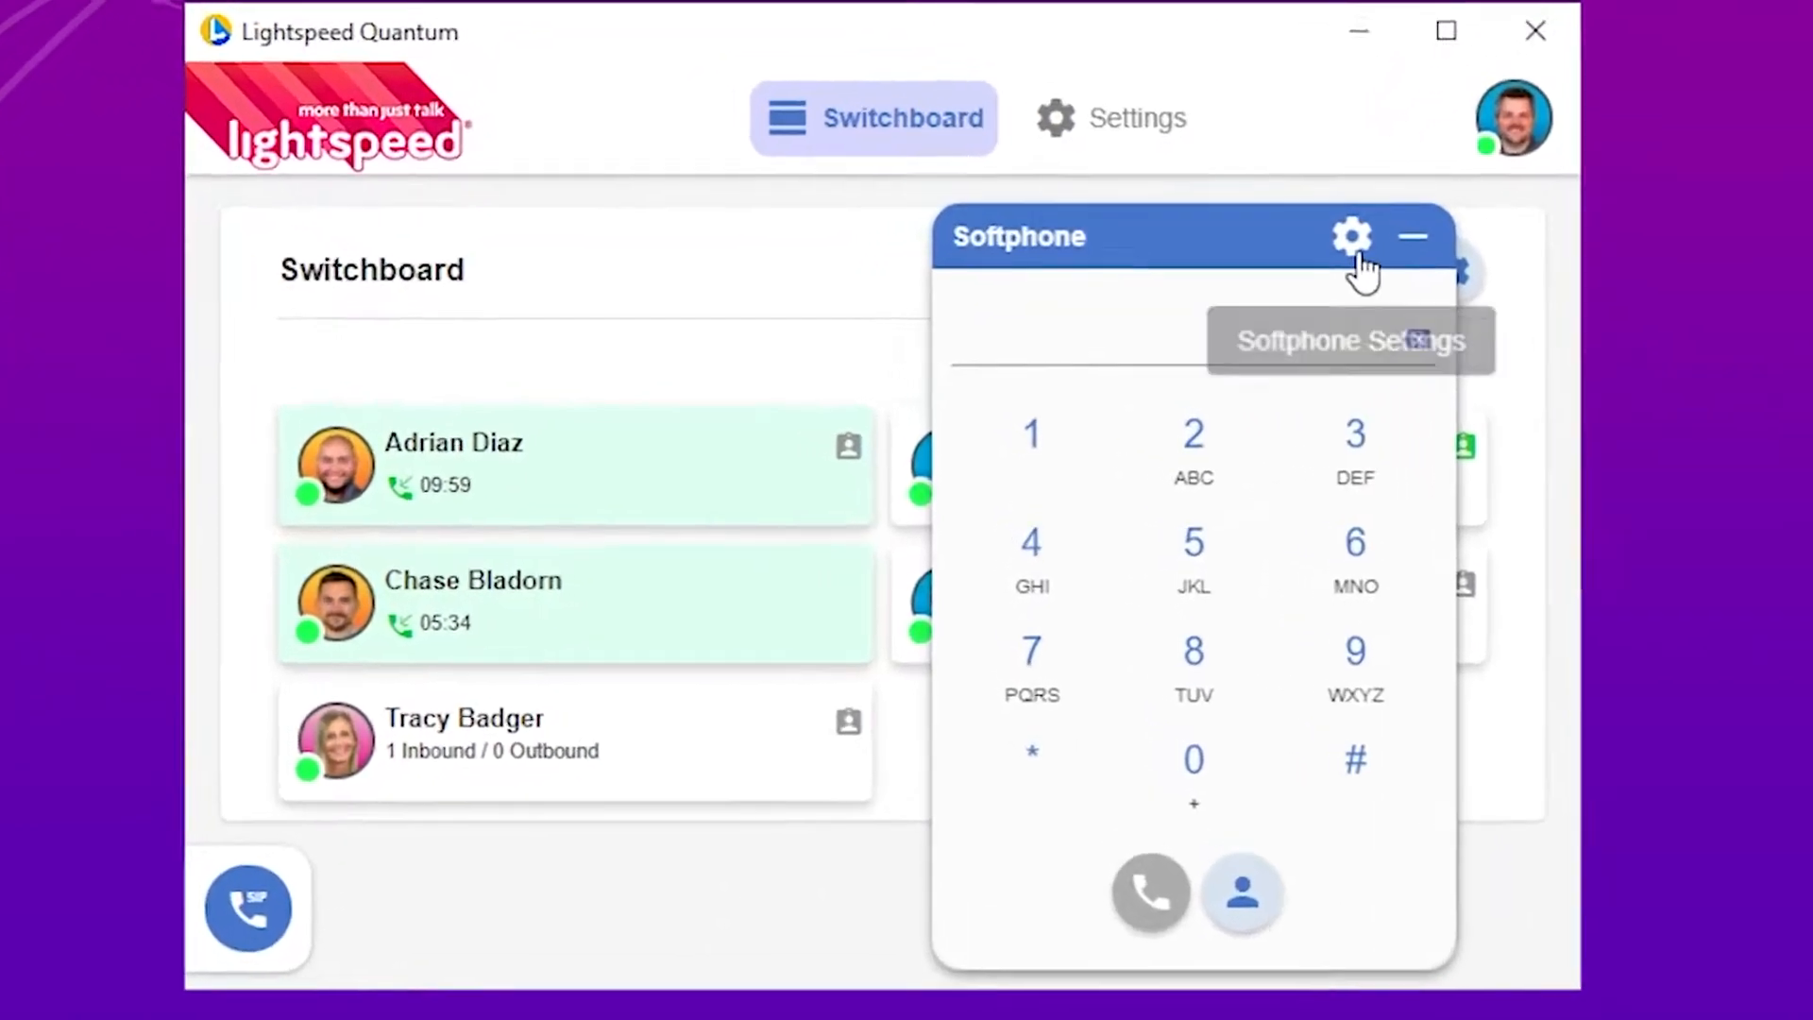
Review the softphone audio settings, keeping the default microphone as audio input.
{"action": "left_click", "coordinate": [1350, 236]}
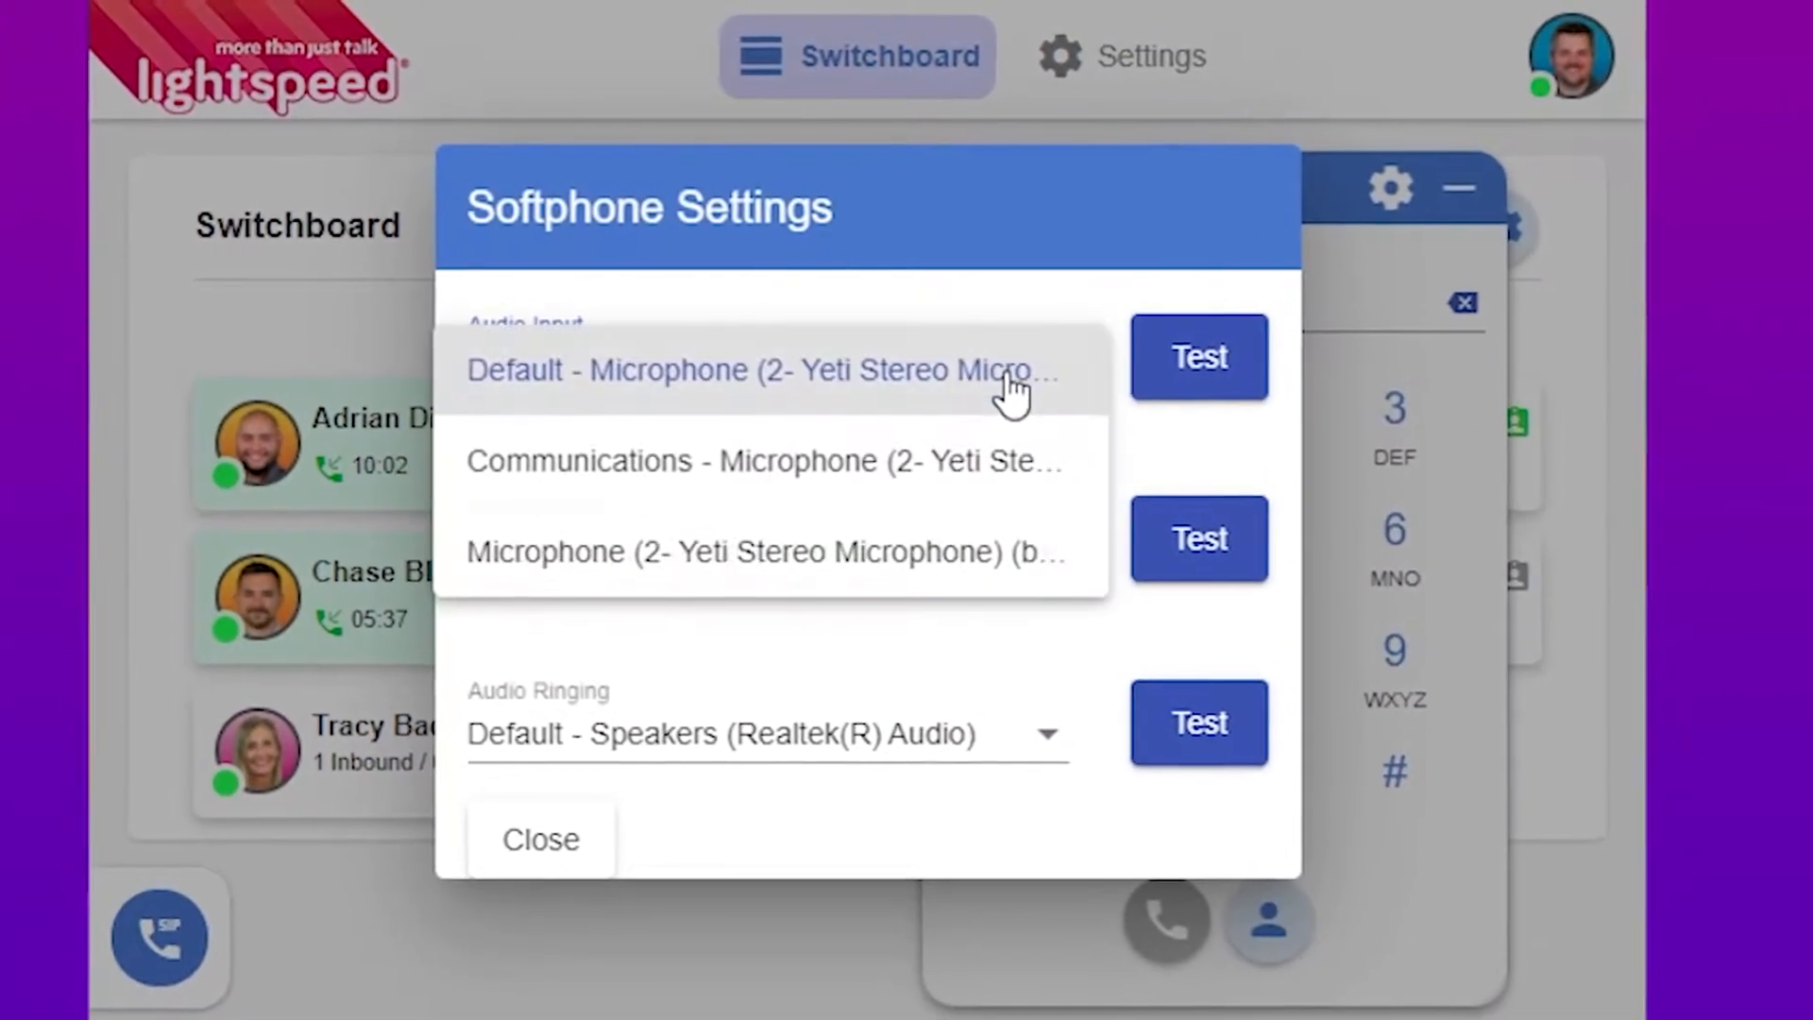
{"action": "left_click", "coordinate": [759, 370]}
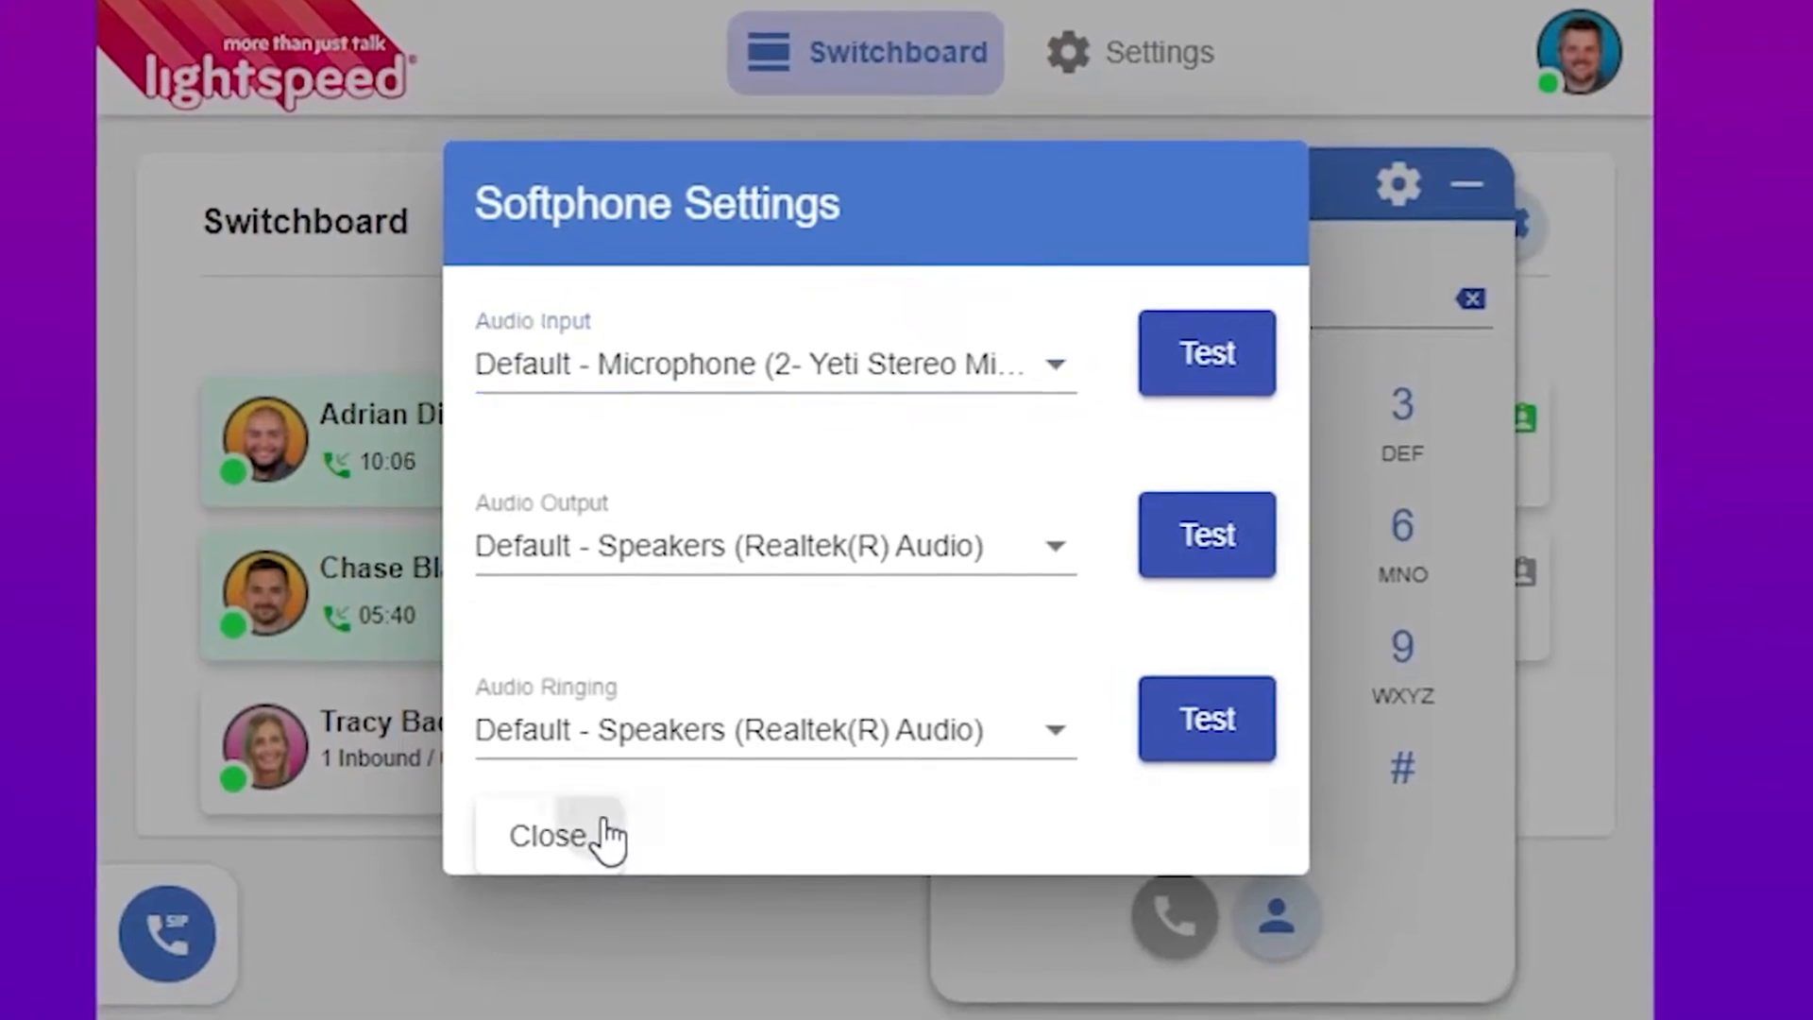
{"action": "left_click", "coordinate": [549, 837]}
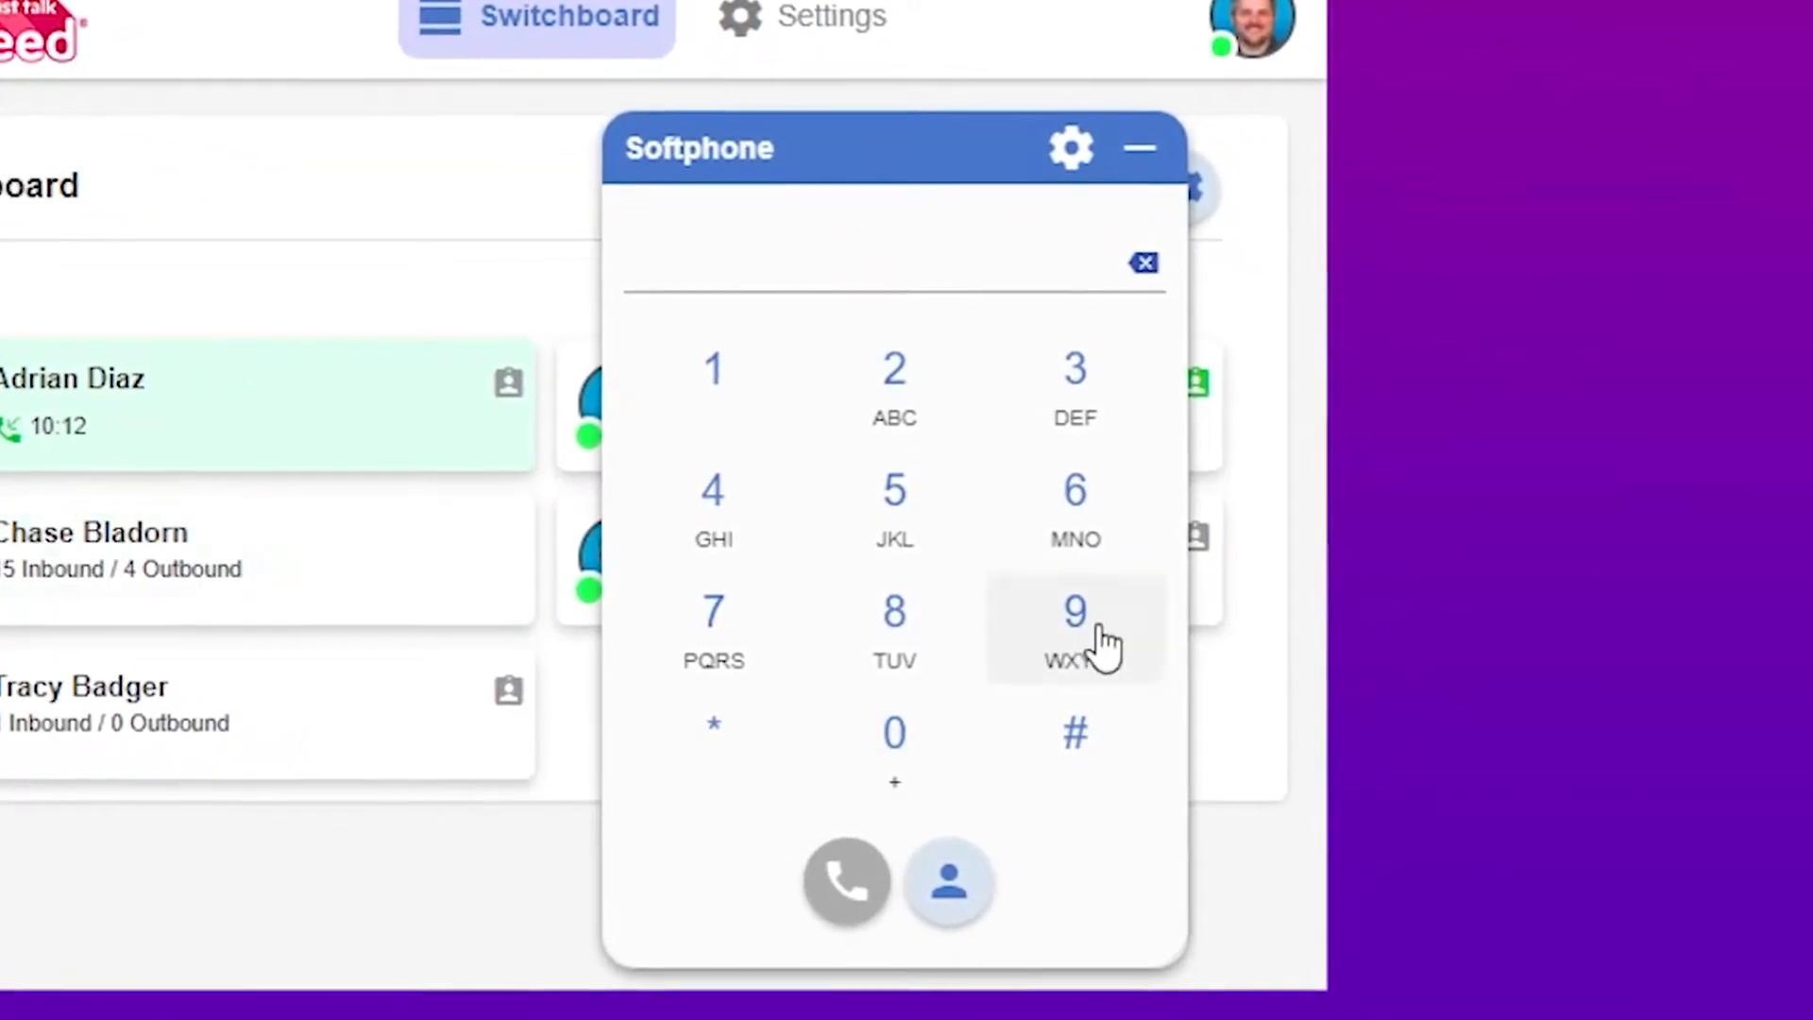
Begin dialing the number 94156 on the softphone keypad.
{"action": "left_click", "coordinate": [714, 370]}
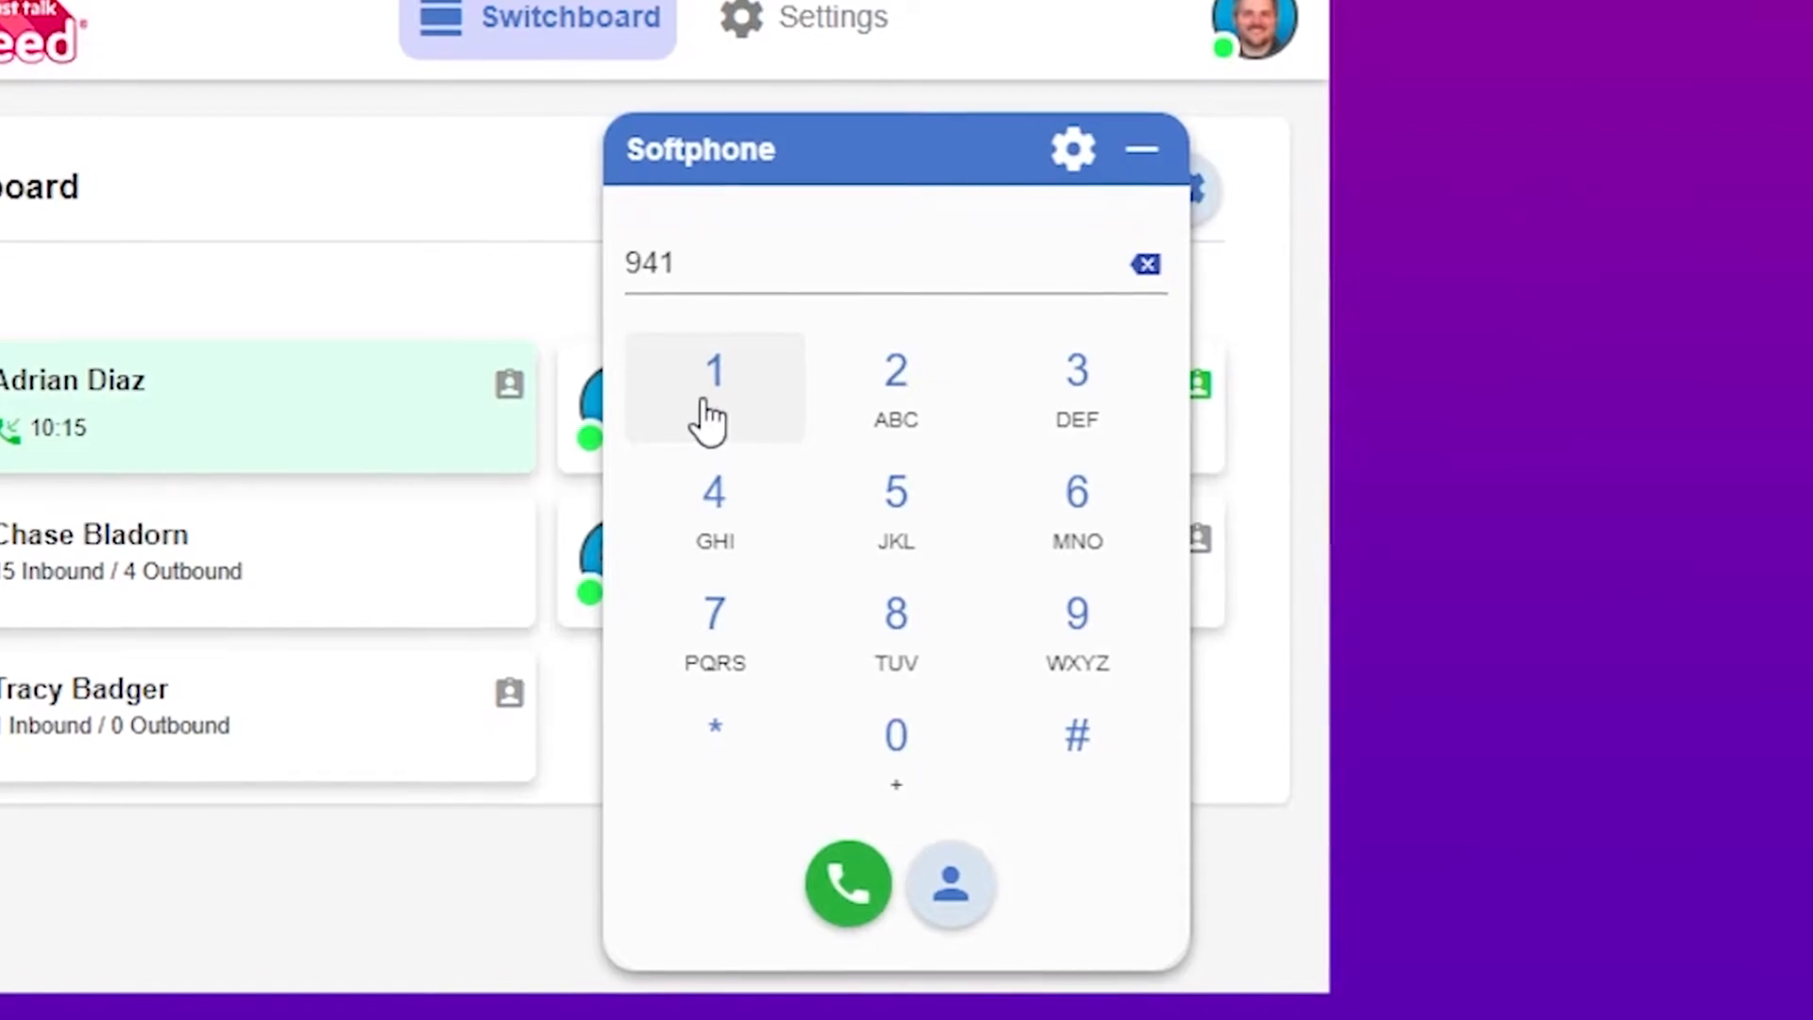
{"action": "left_click", "coordinate": [1069, 491]}
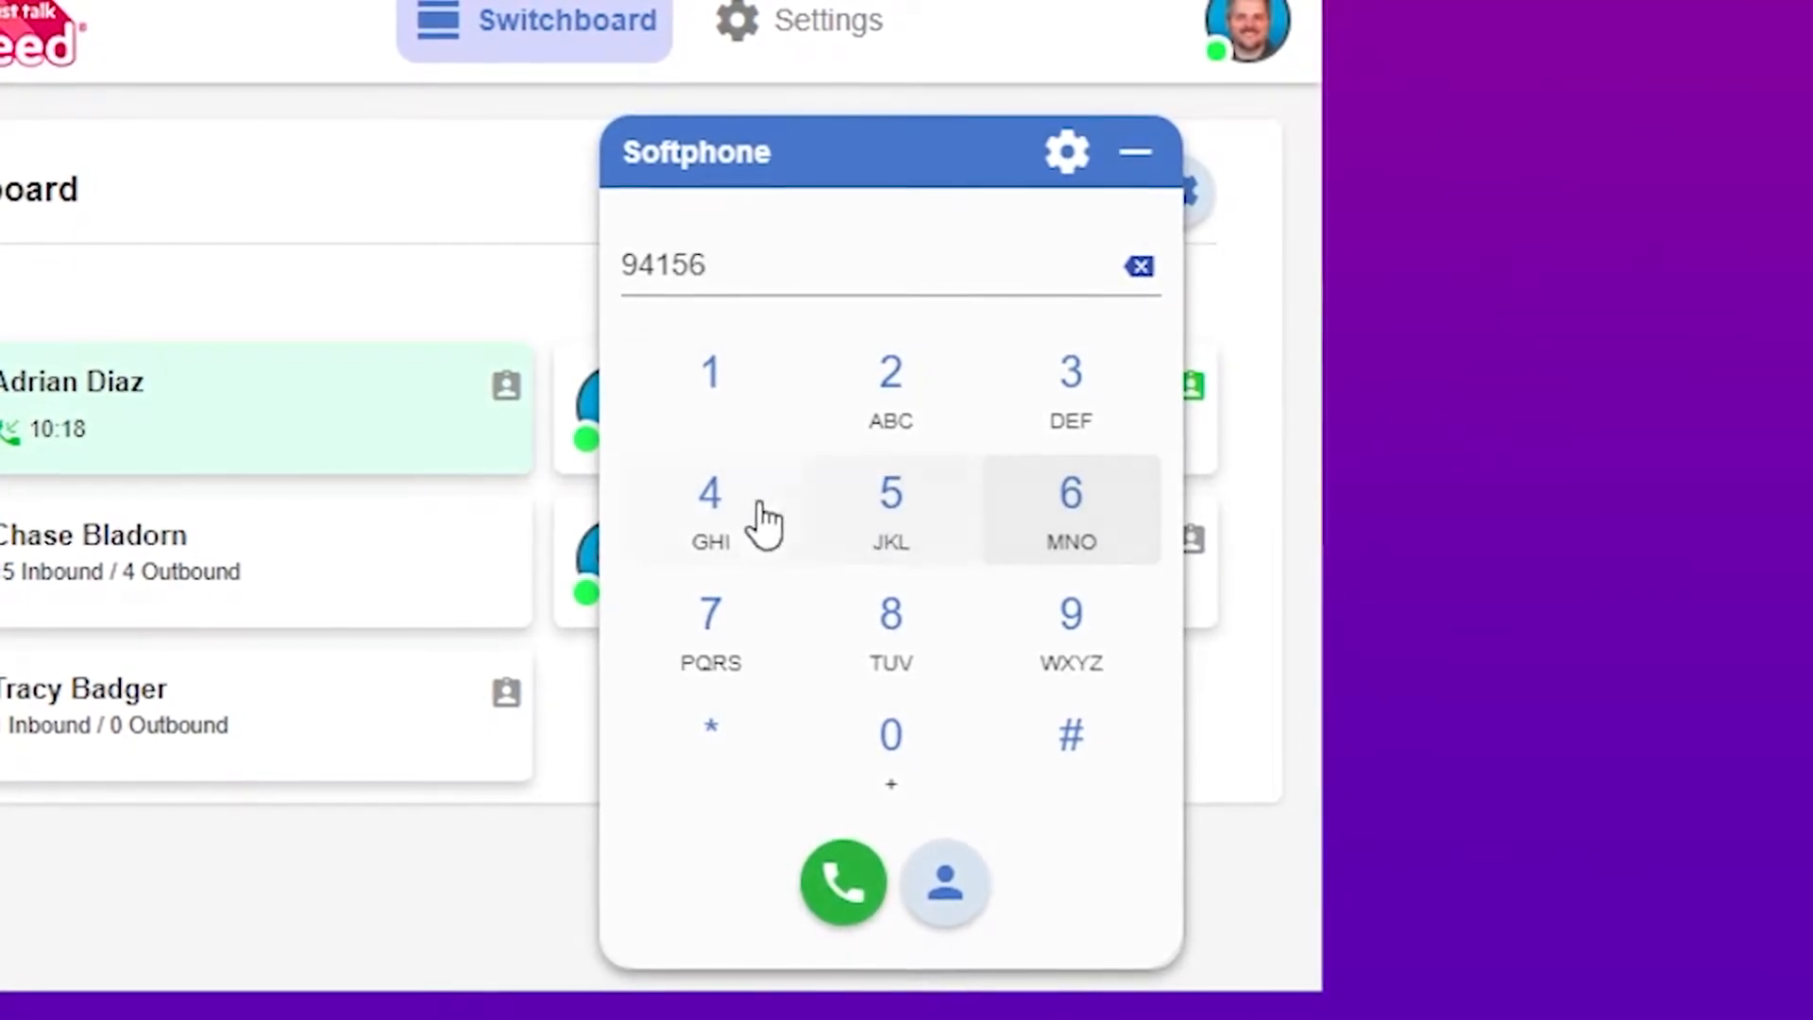
{"action": "left_click", "coordinate": [842, 884]}
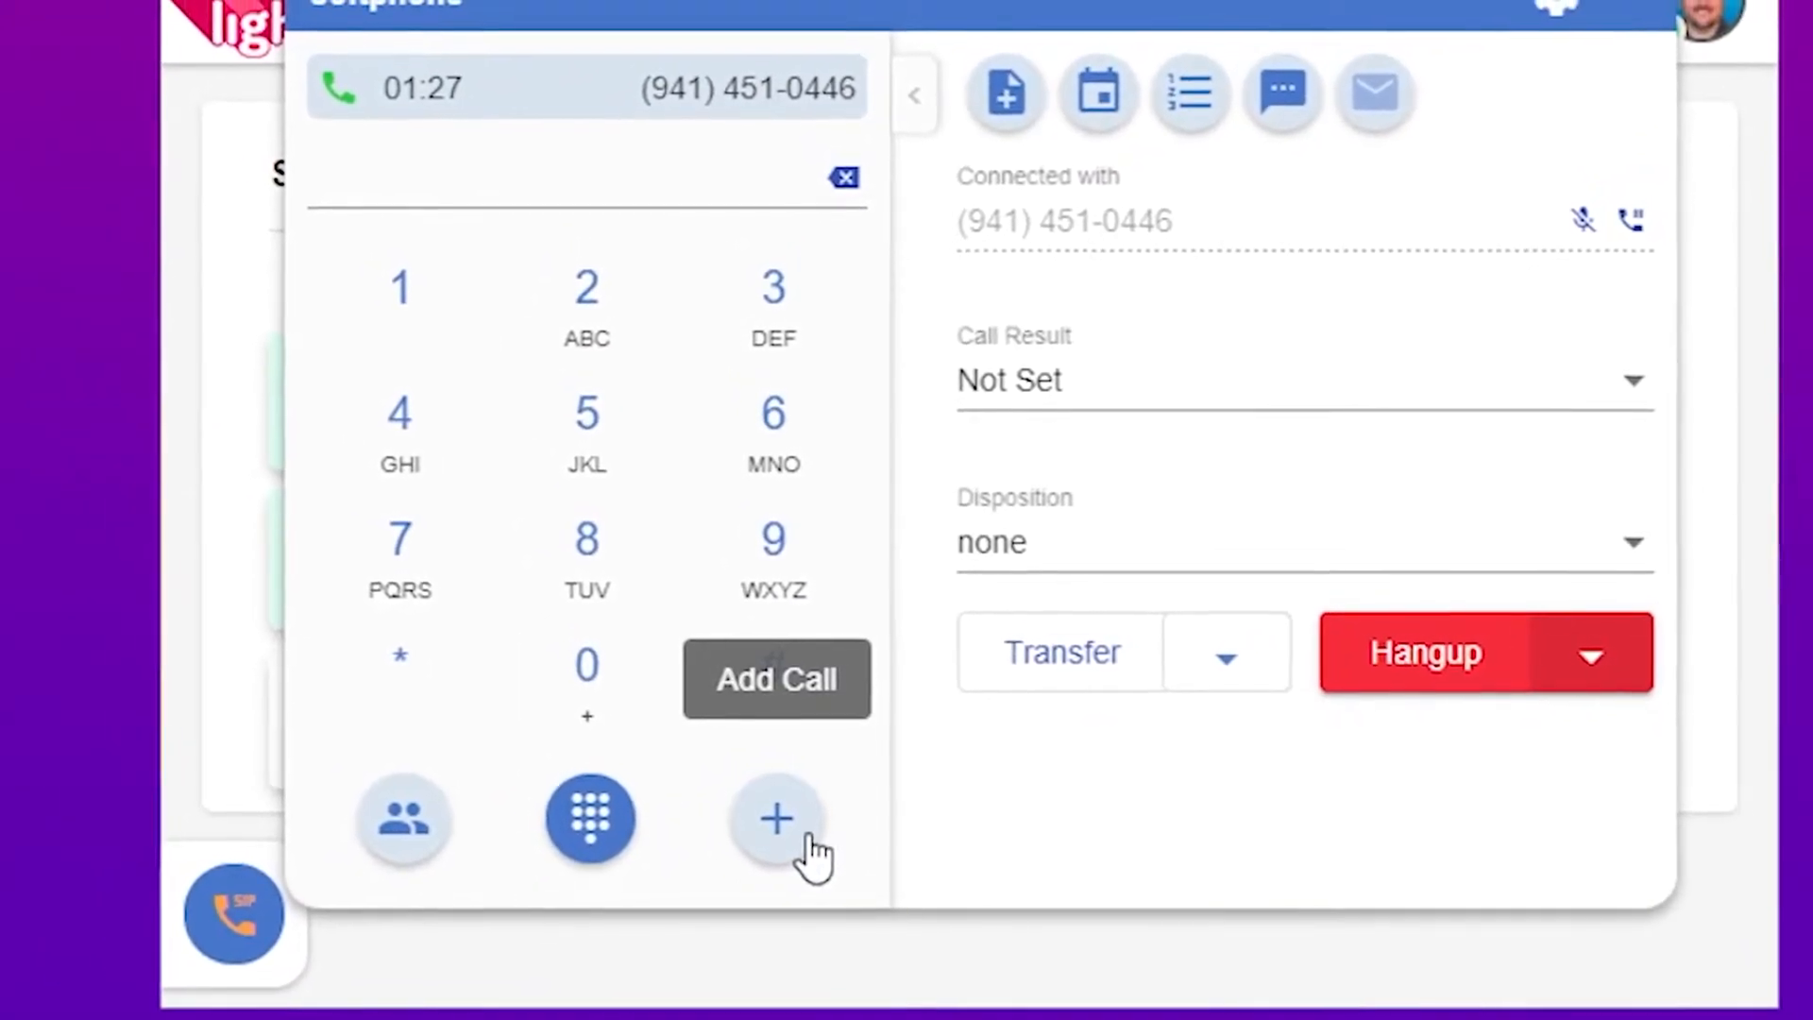
Show the call's transfer choices: Transfer, Transfer to VM, Park.
{"action": "left_click", "coordinate": [1225, 652]}
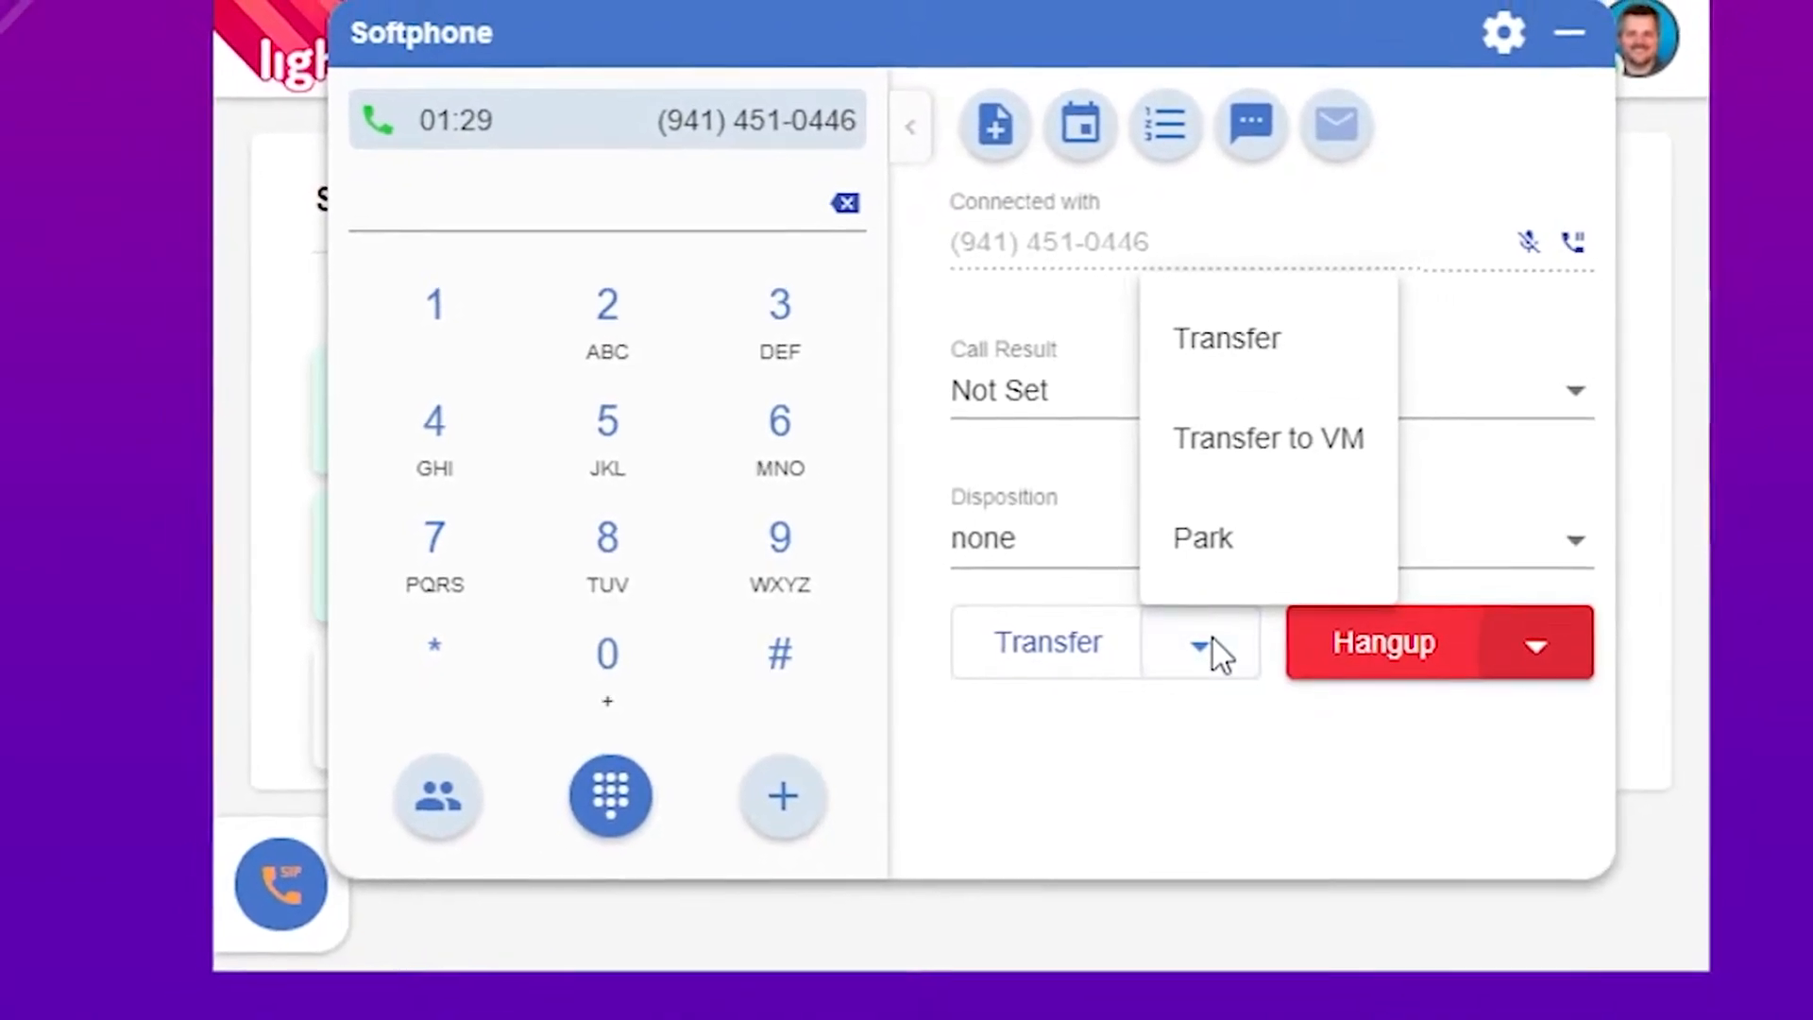